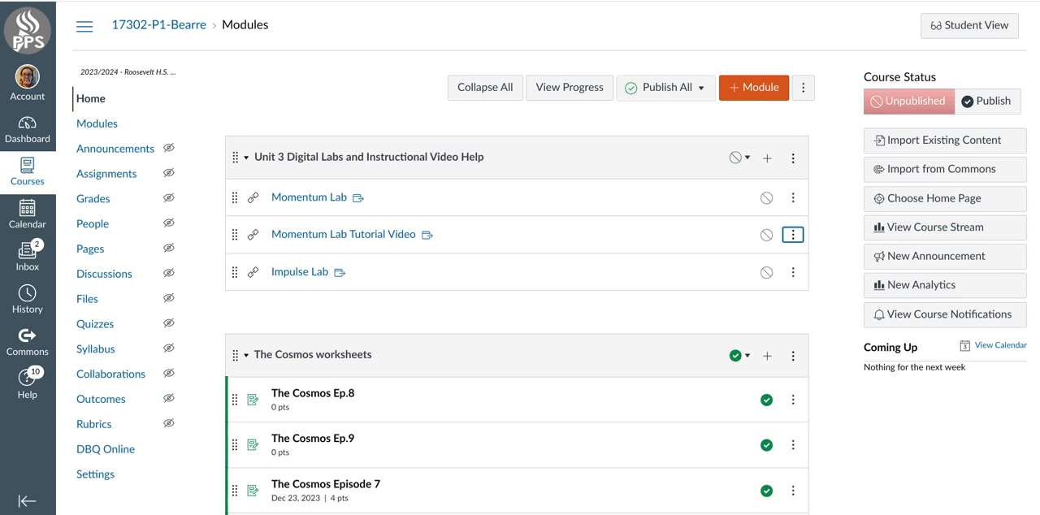
mouse_move(329, 203)
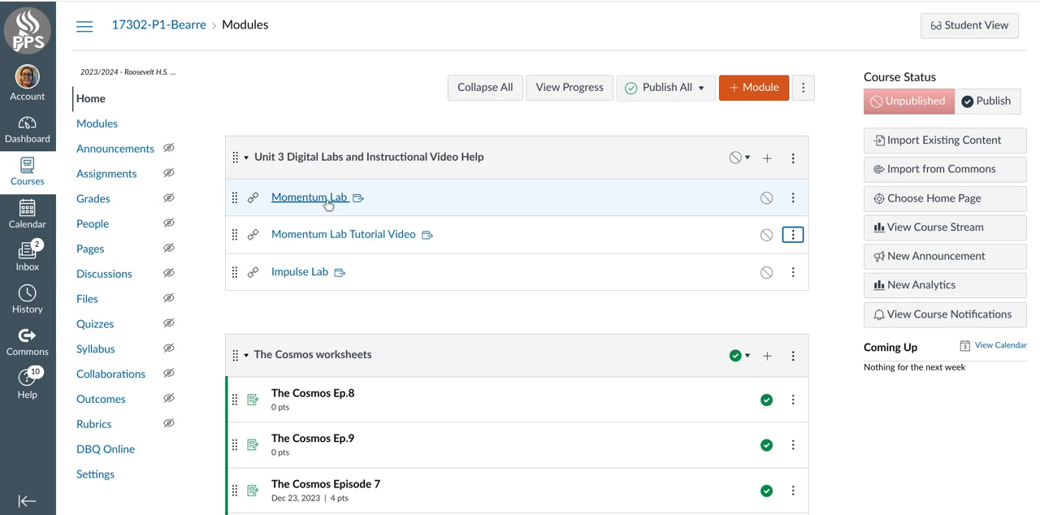
mouse_move(311, 198)
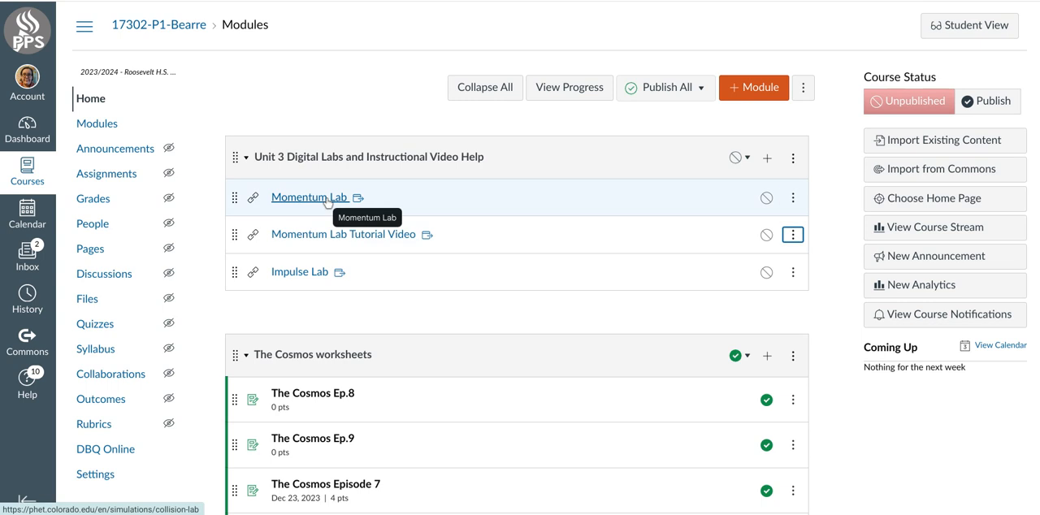
mouse_move(344, 234)
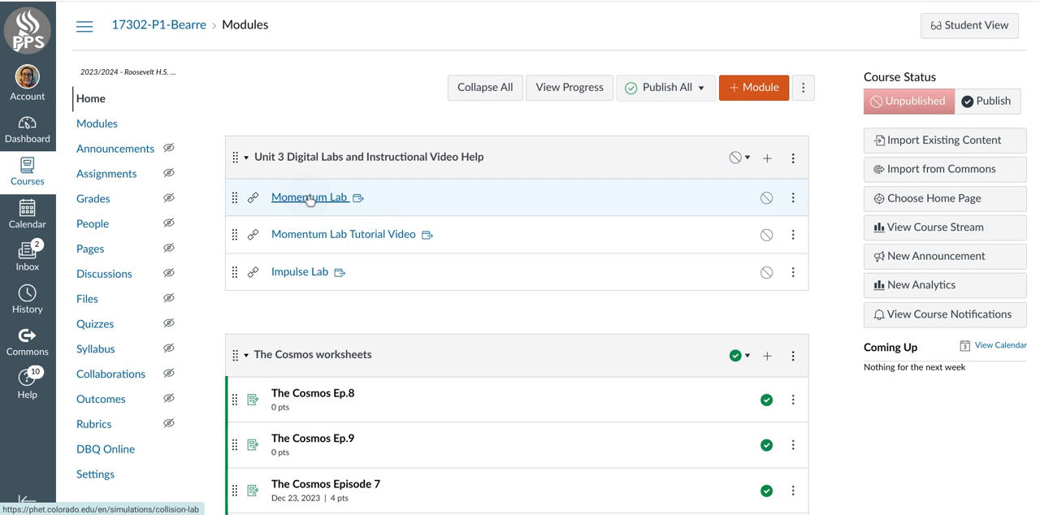
Step: Open the Momentum Lab link item in the Unit 3 Digital Labs module
click(309, 196)
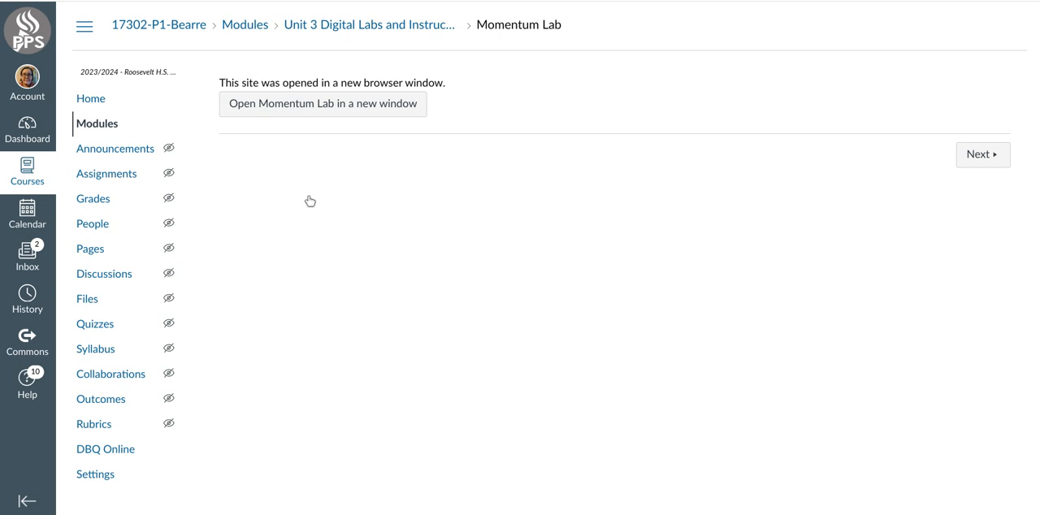
mouse_move(331, 107)
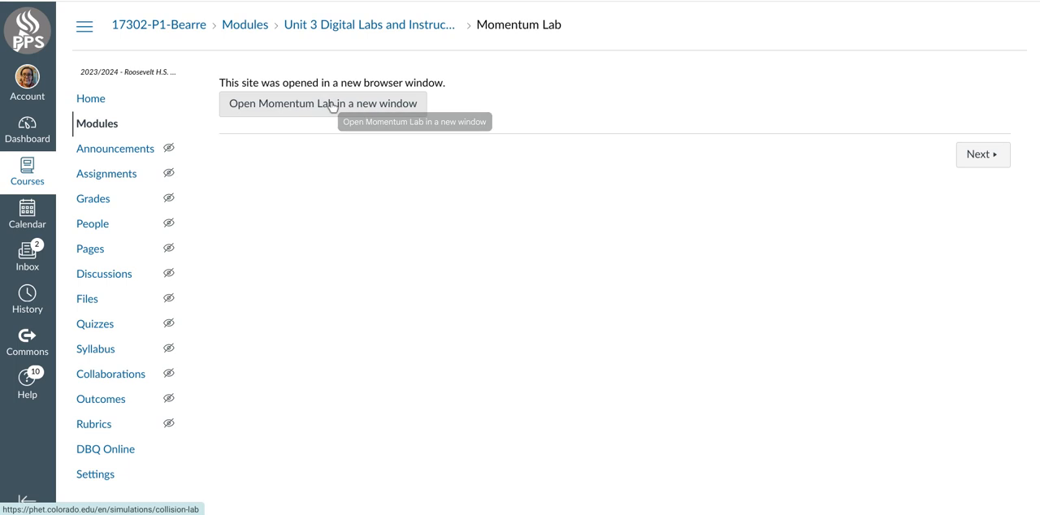
Step: Open the Momentum Lab site in a new window and start the Collision Lab simulation
click(324, 103)
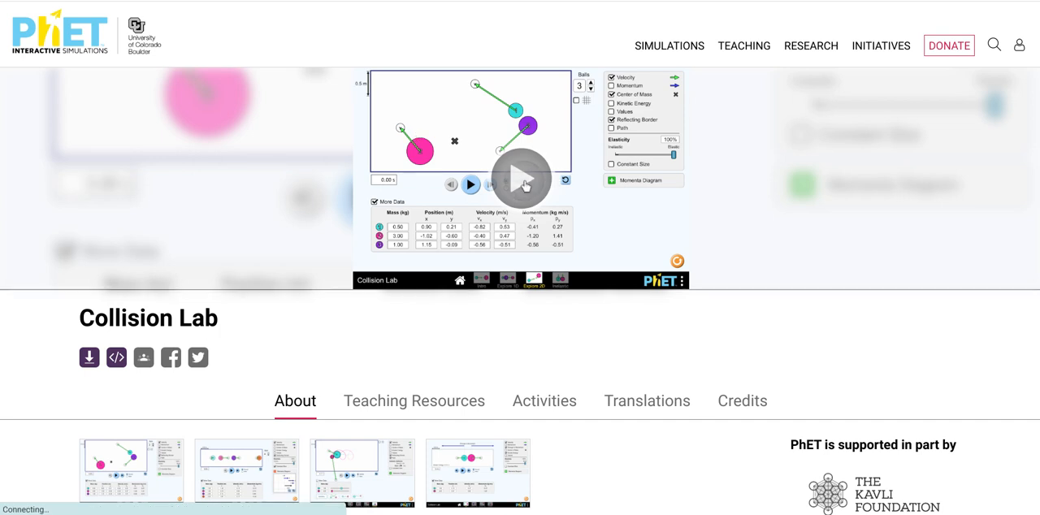
click(521, 178)
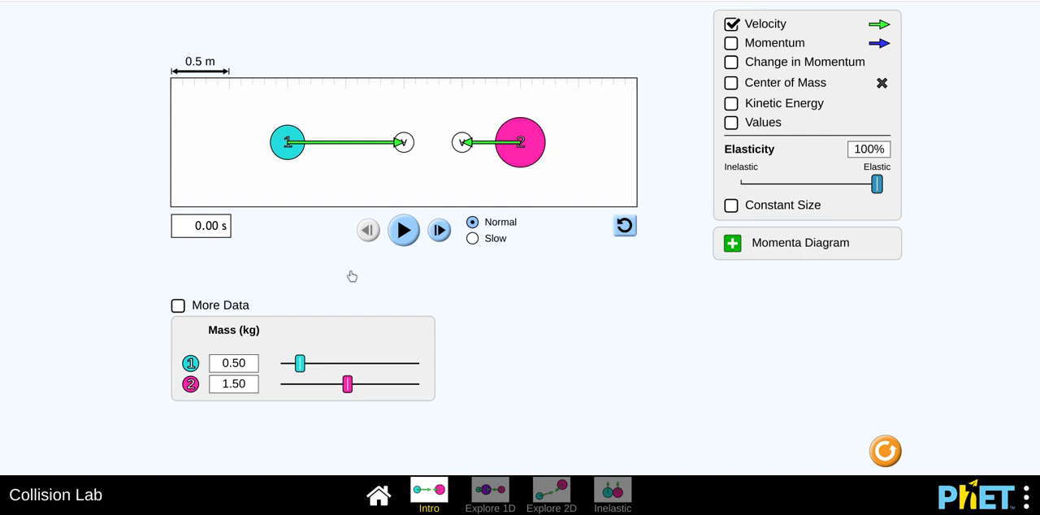
mouse_move(284, 356)
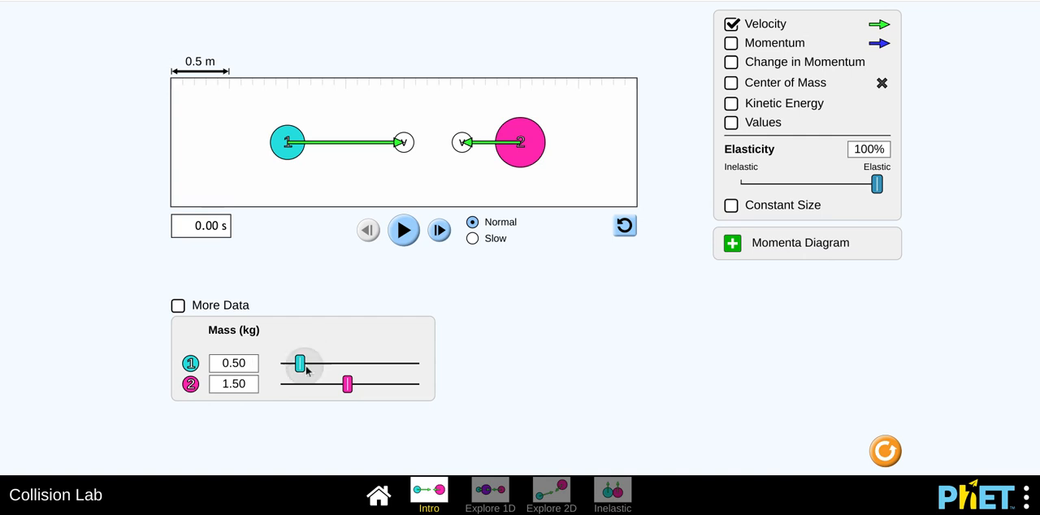
Step: Enter exact masses on the keypad: 1 kg for ball 1, 2 kg for ball 2
drag(300, 363, 328, 364)
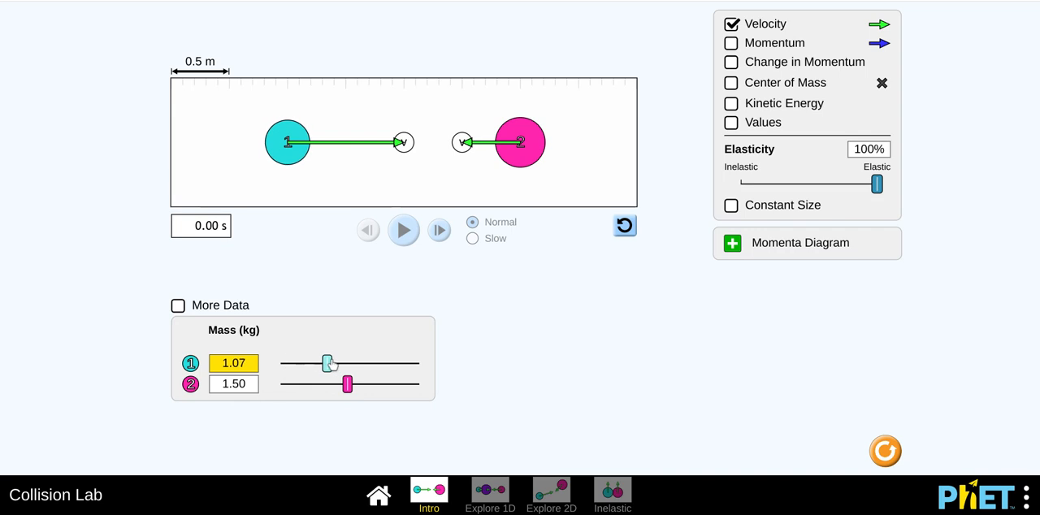
drag(329, 363, 326, 363)
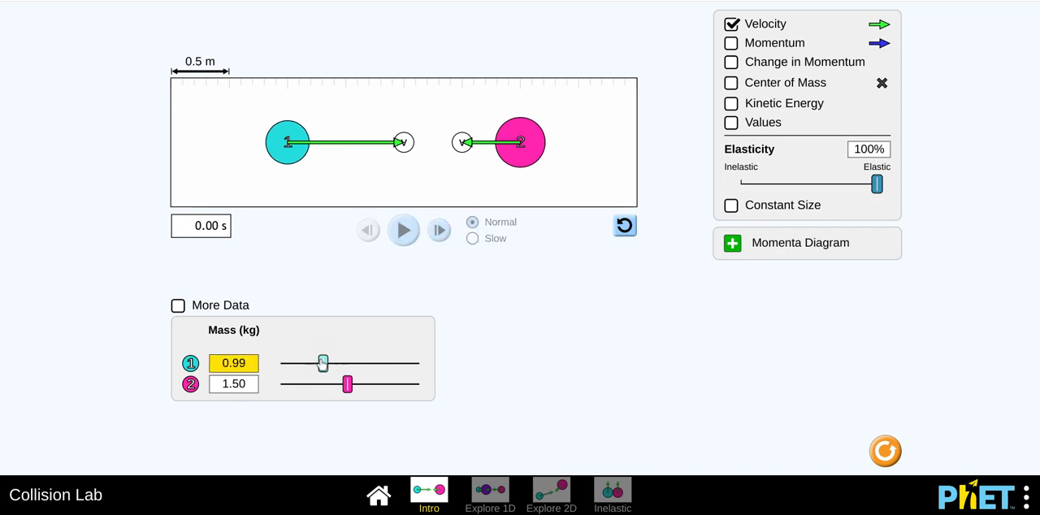
click(234, 363)
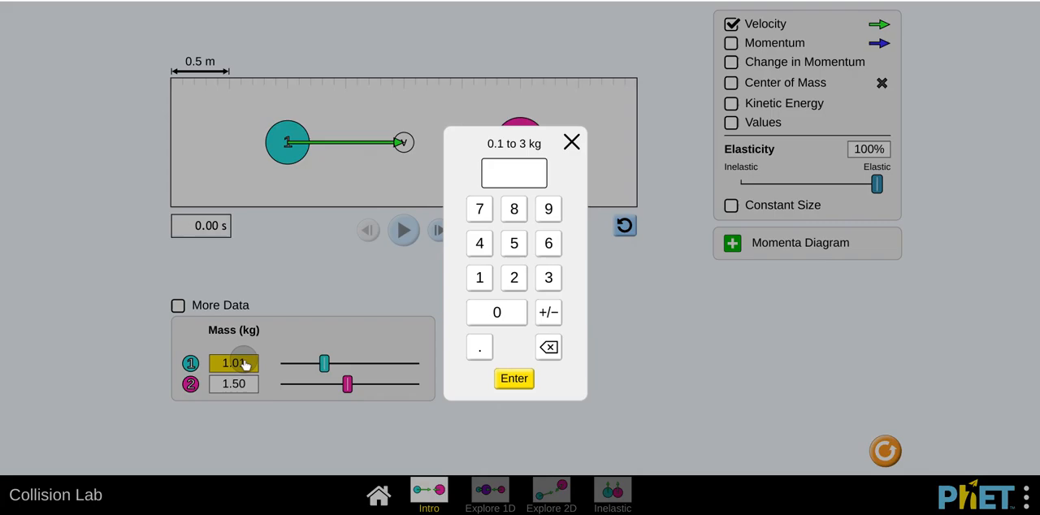
click(479, 277)
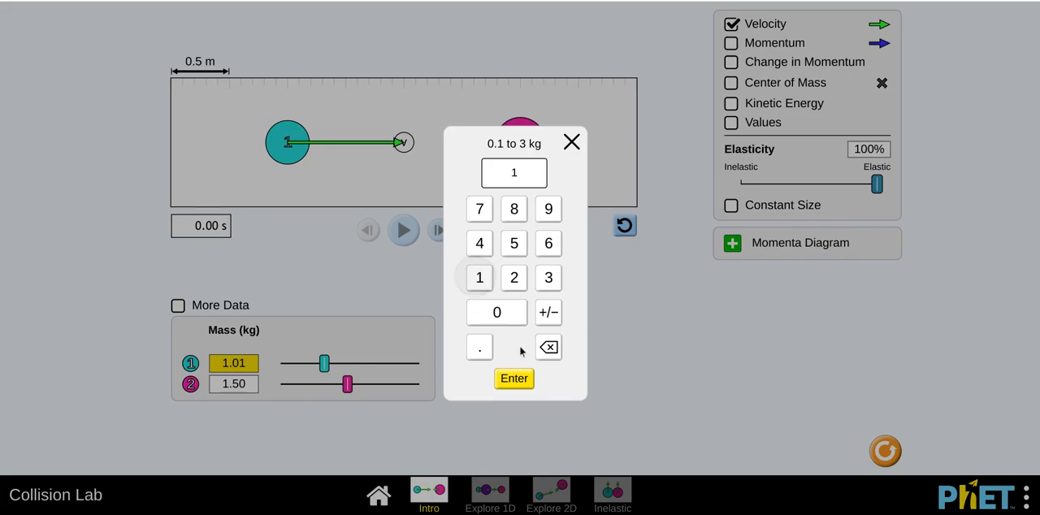
click(513, 378)
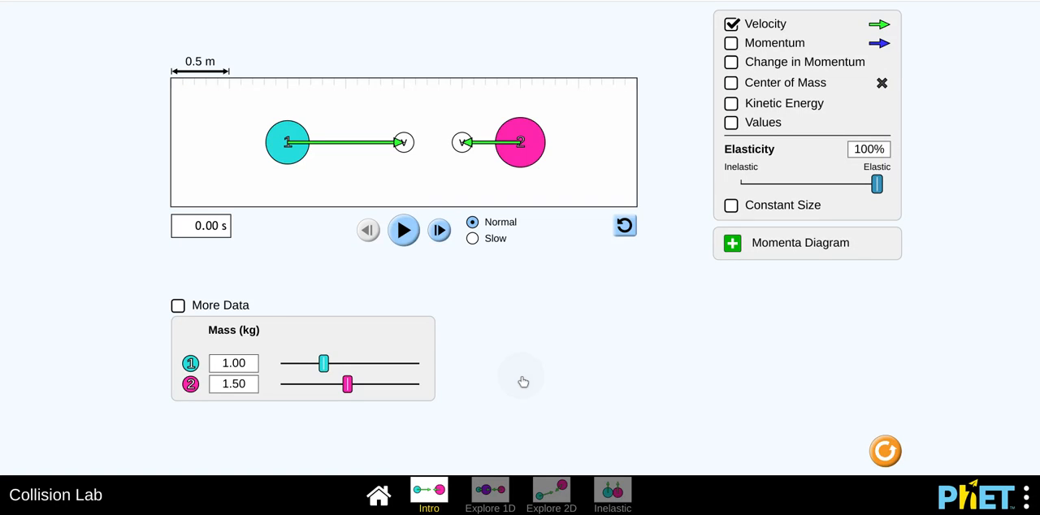
mouse_move(524, 382)
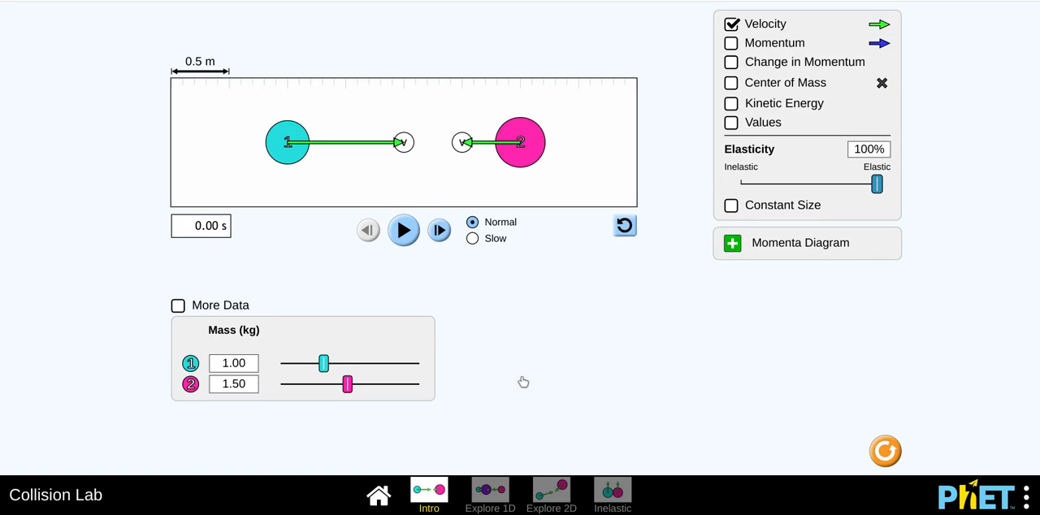
click(233, 384)
text(2)
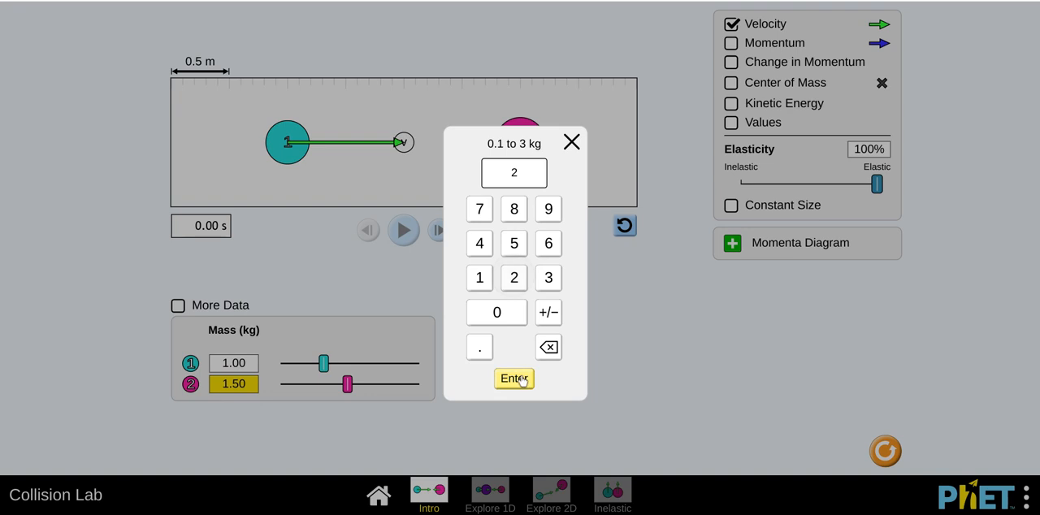
click(514, 378)
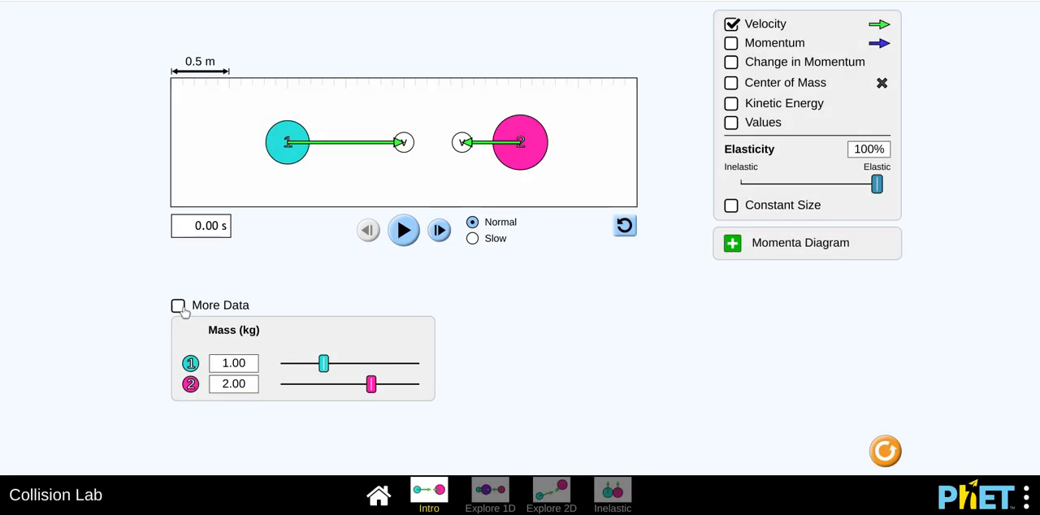
Step: Show the More Data table, then briefly run the collision and pause it
click(178, 306)
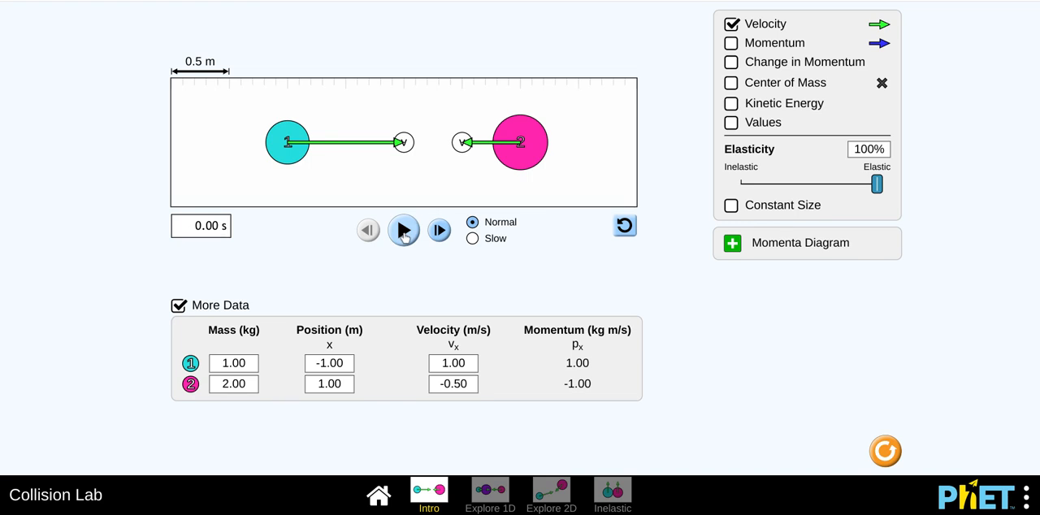
click(404, 230)
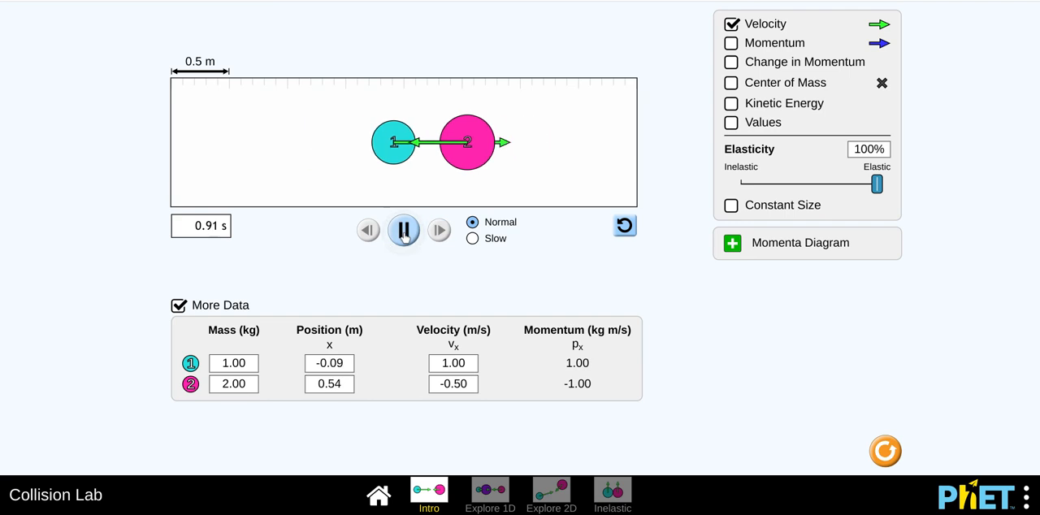
click(404, 230)
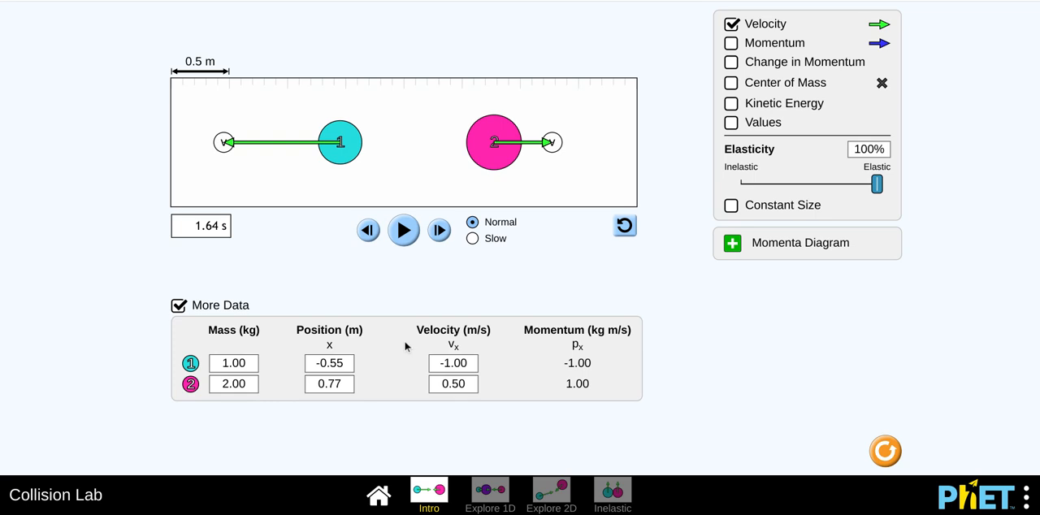
mouse_move(423, 353)
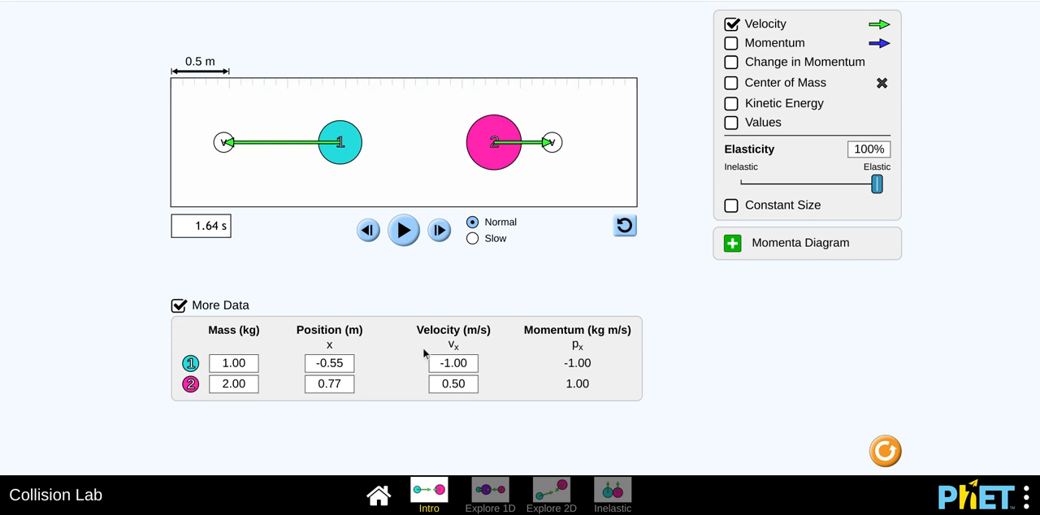
mouse_move(469, 365)
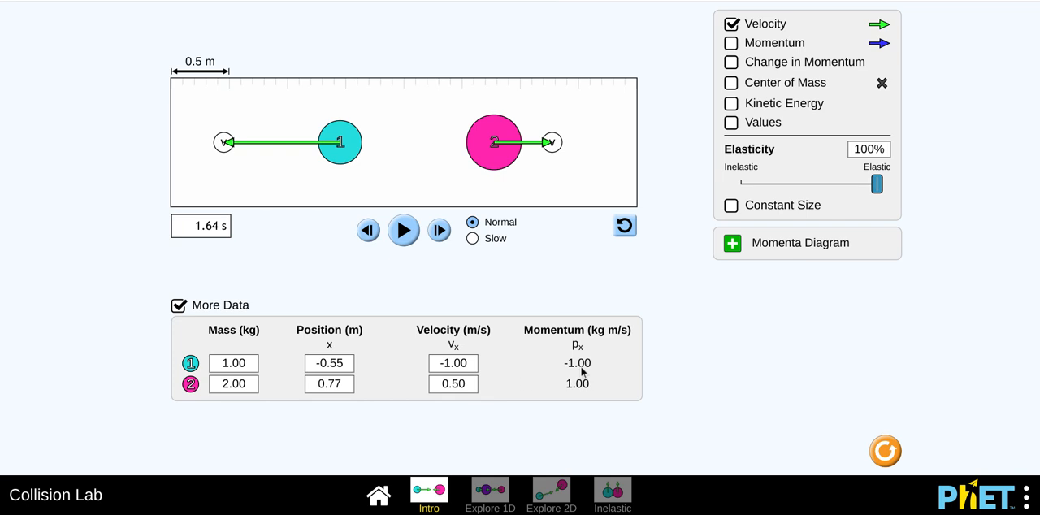
mouse_move(581, 389)
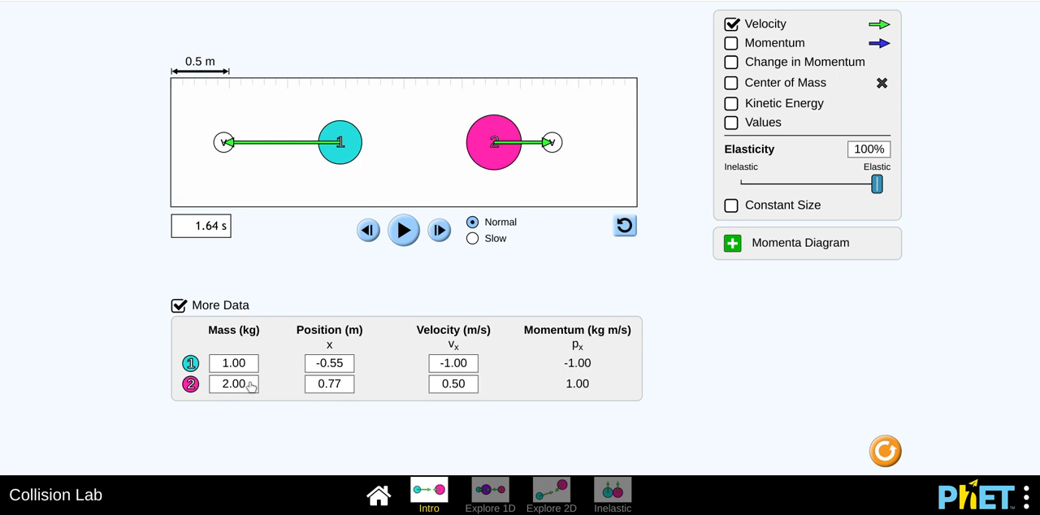
mouse_move(251, 382)
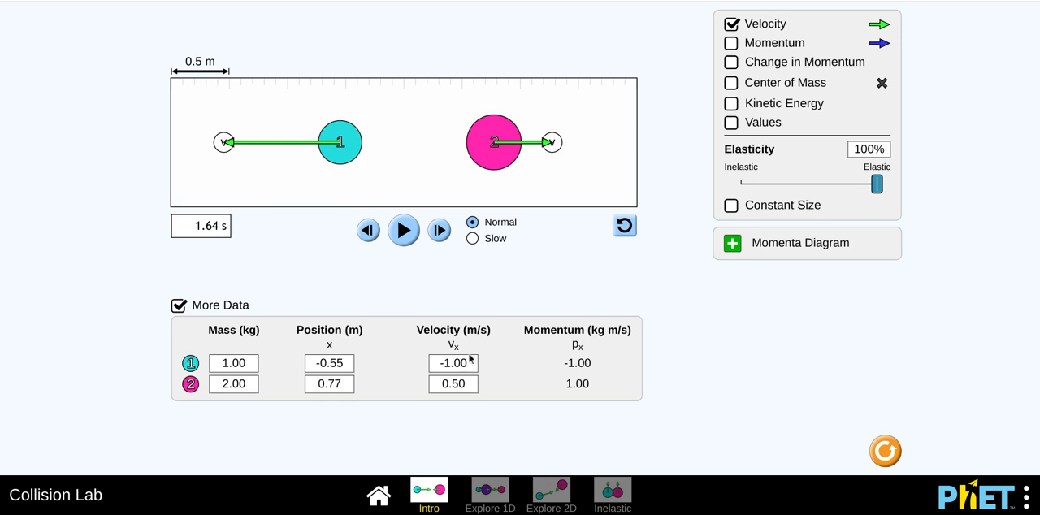
click(453, 364)
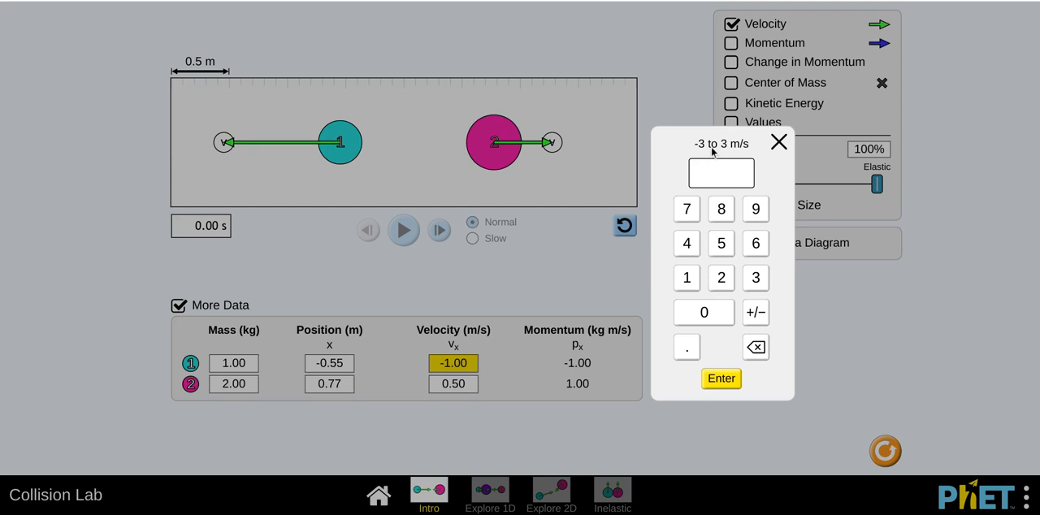
mouse_move(779, 146)
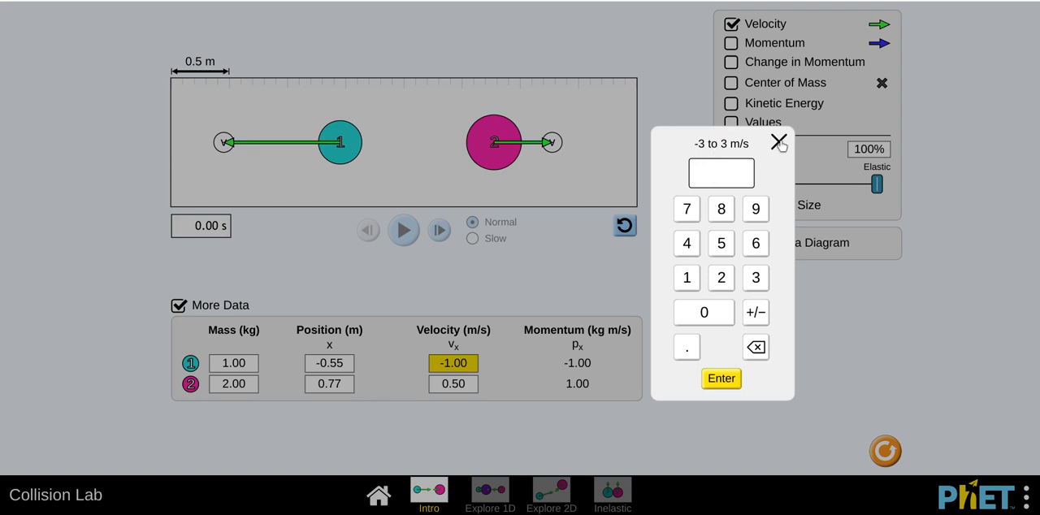
mouse_move(779, 152)
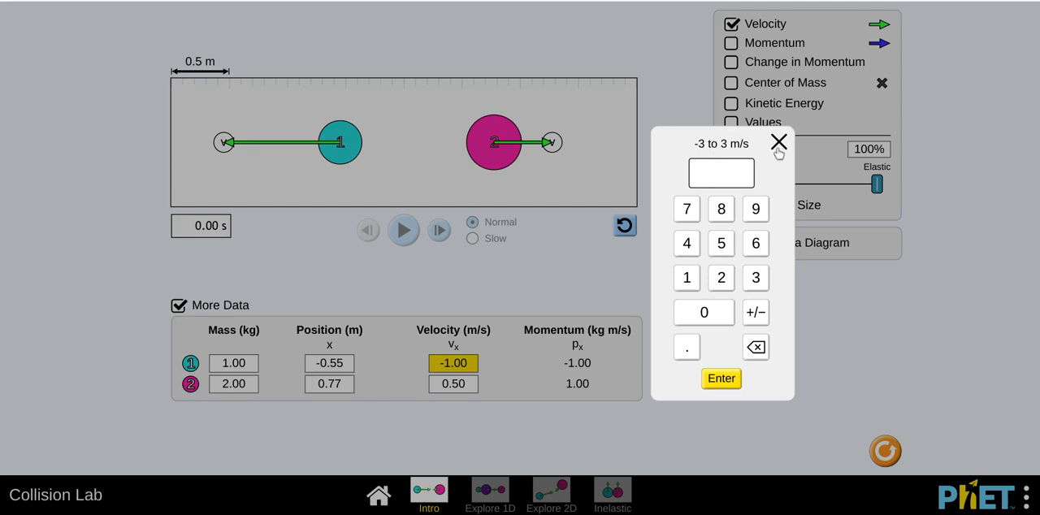
click(778, 142)
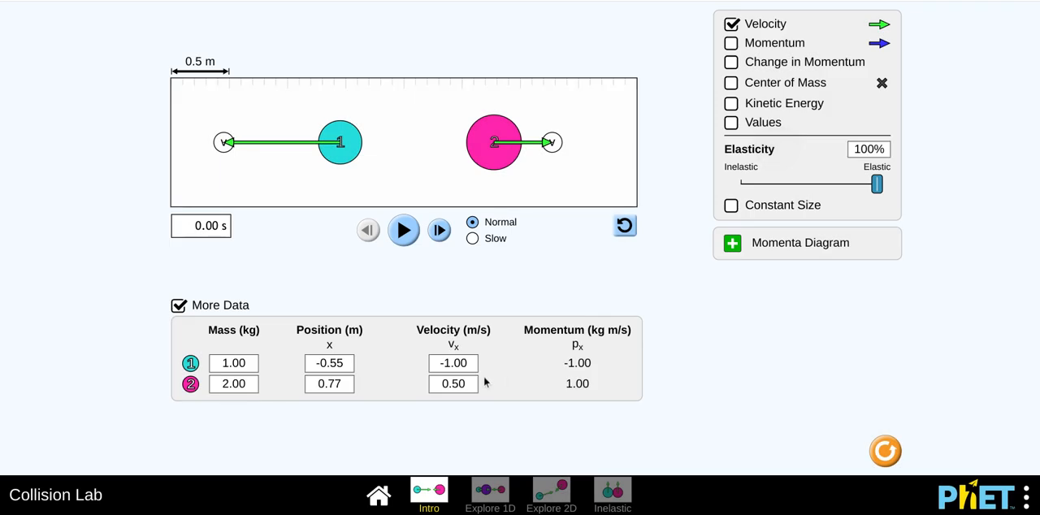
click(453, 384)
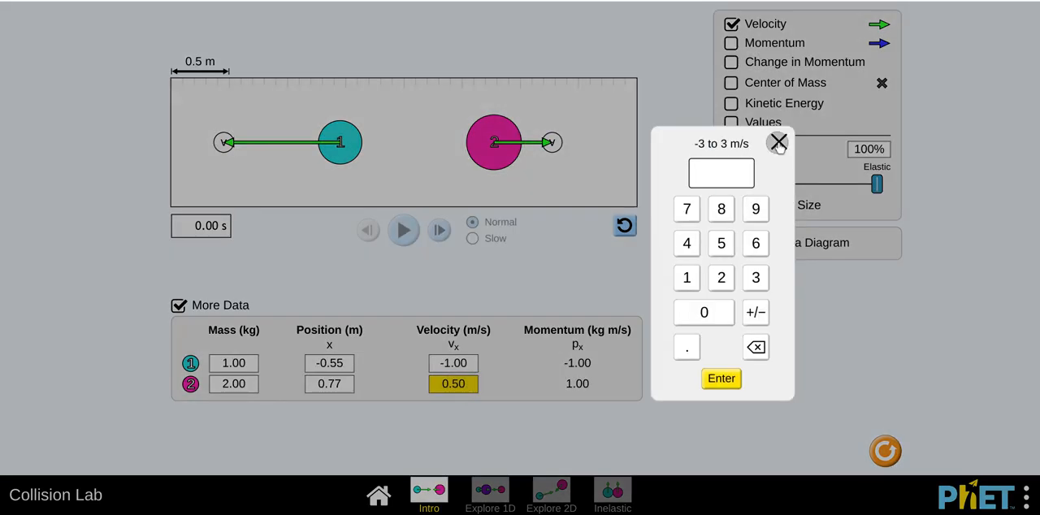
click(777, 143)
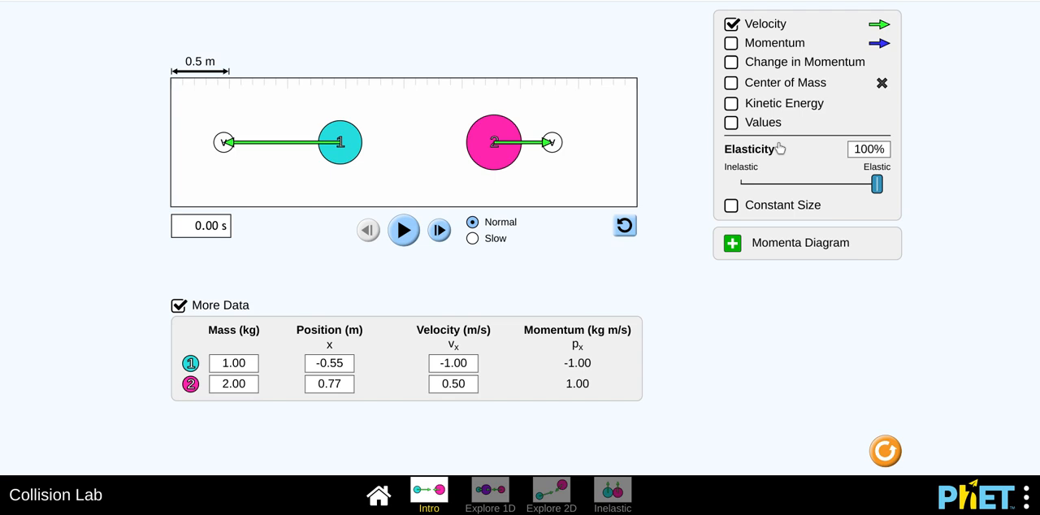
mouse_move(888, 186)
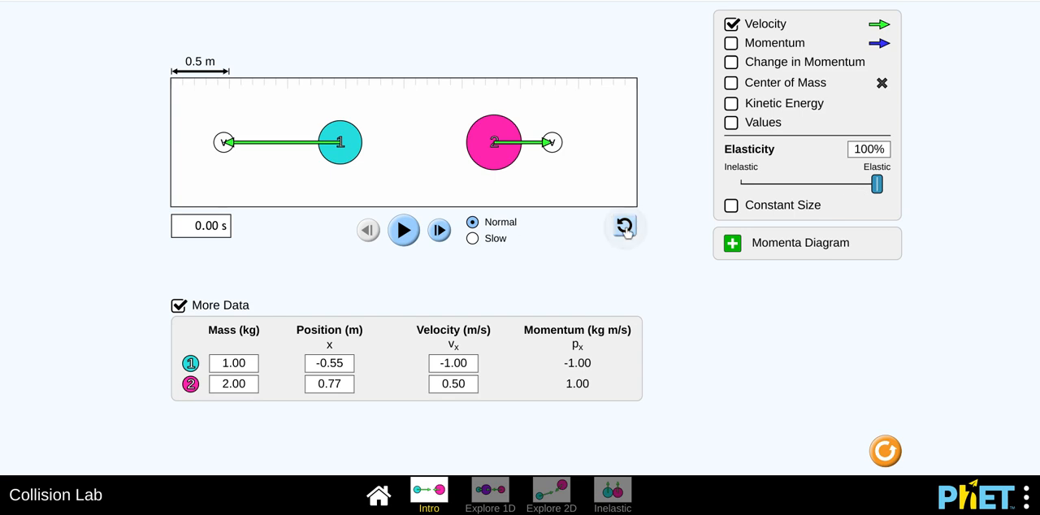
mouse_move(709, 215)
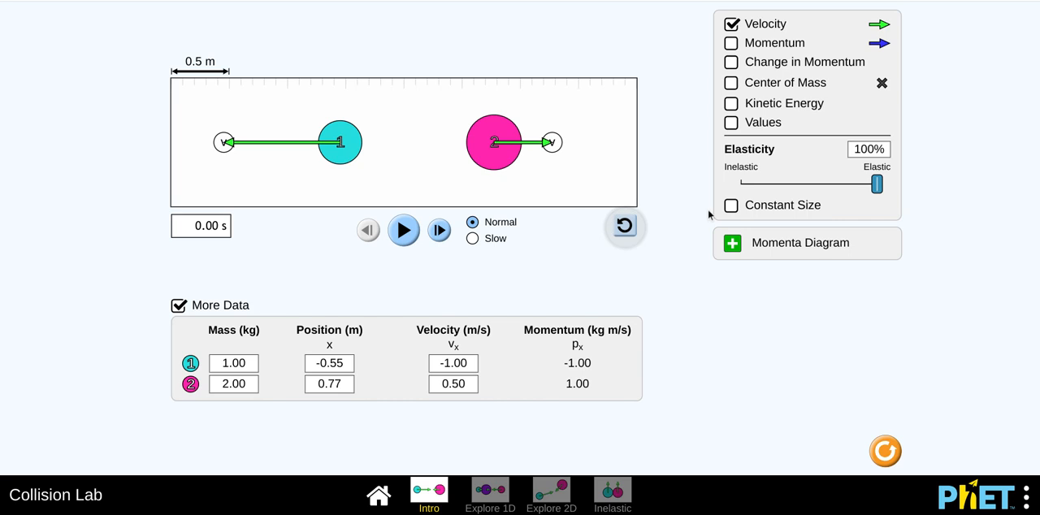
Step: Drag the Elasticity slider fully left to Inelastic, 0%
drag(878, 184, 851, 184)
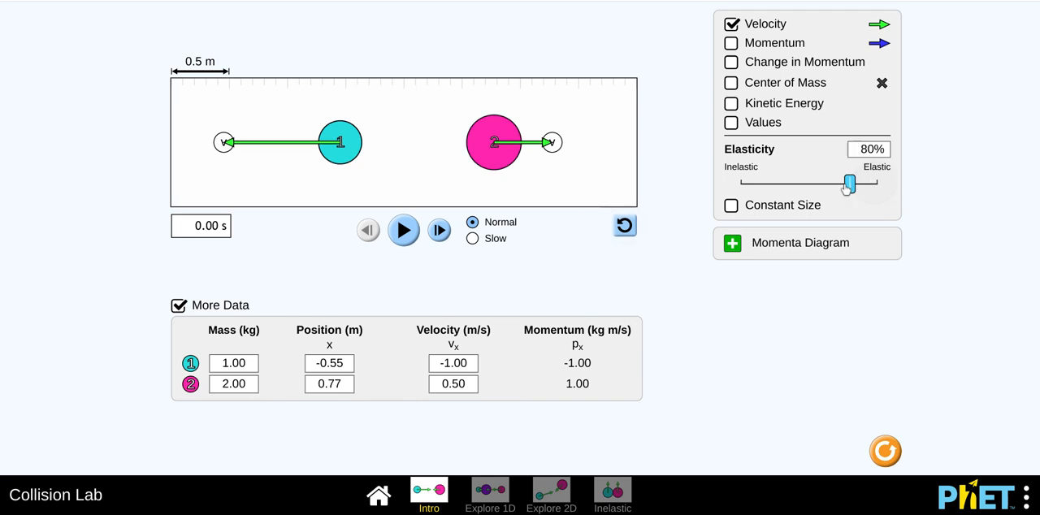
drag(849, 183, 740, 183)
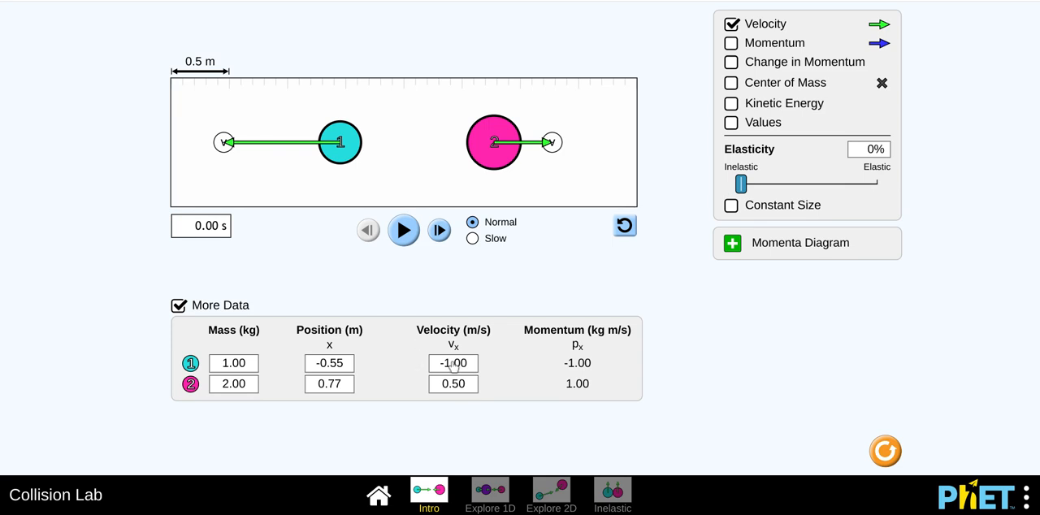
Step: Make ball 1 move right at 1.00 m/s and enter -0.5 m/s for ball 2
click(453, 363)
text(1)
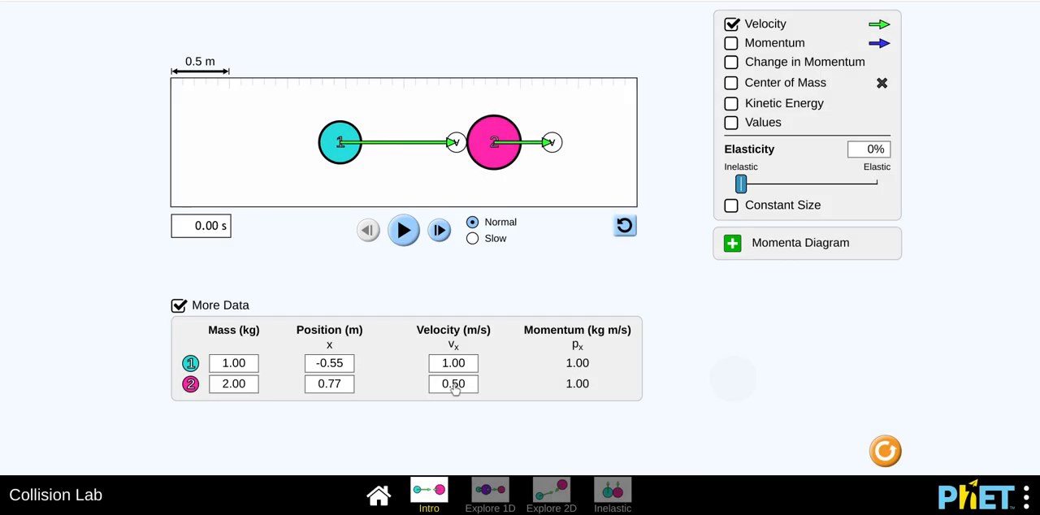
click(452, 384)
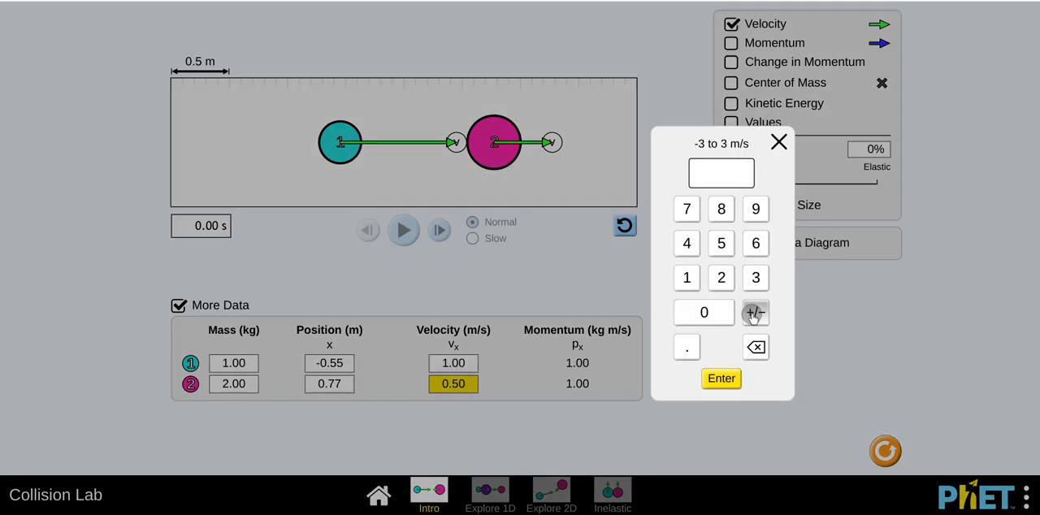
click(754, 313)
text(−0.5)
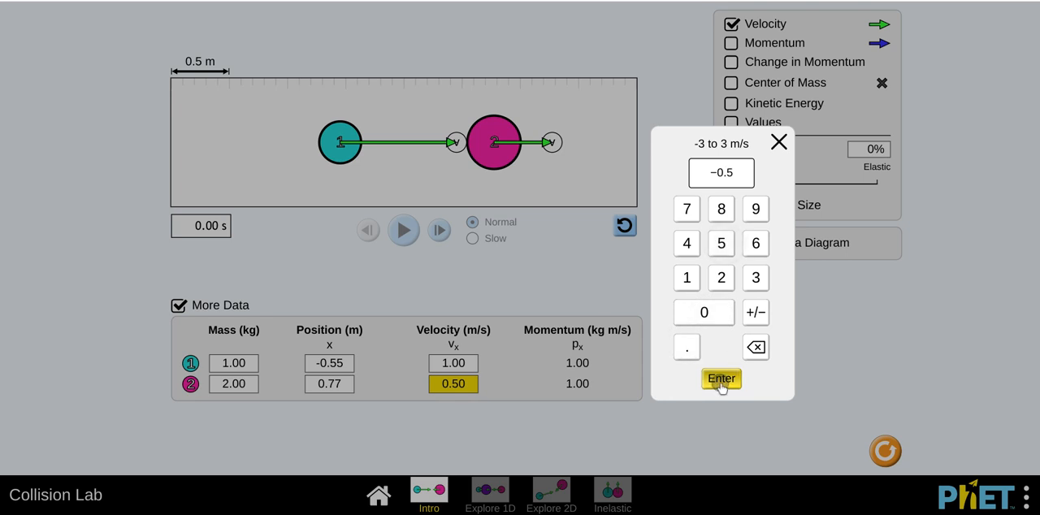
click(721, 379)
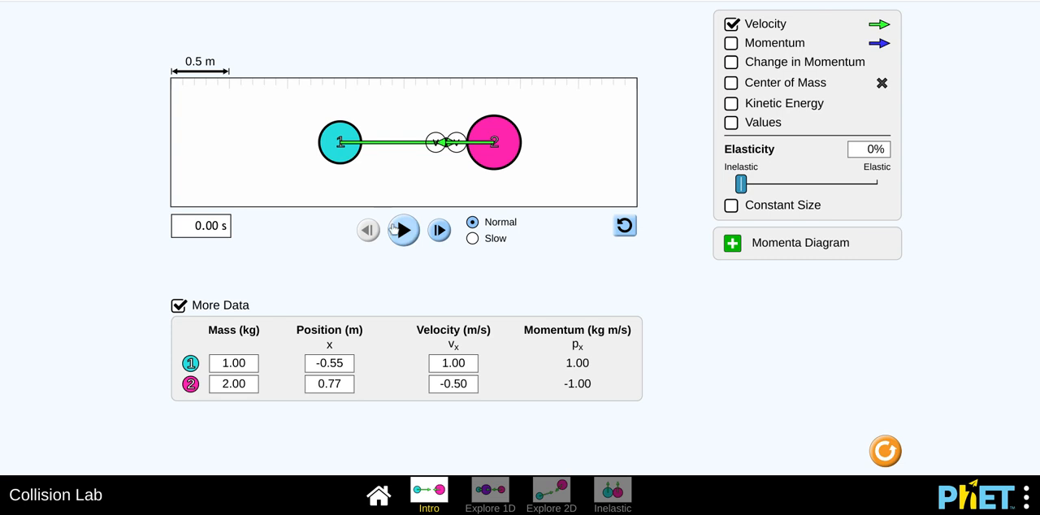
Step: Play the simulation until the balls stick together at 0.00 m/s at 1.50 s
click(403, 230)
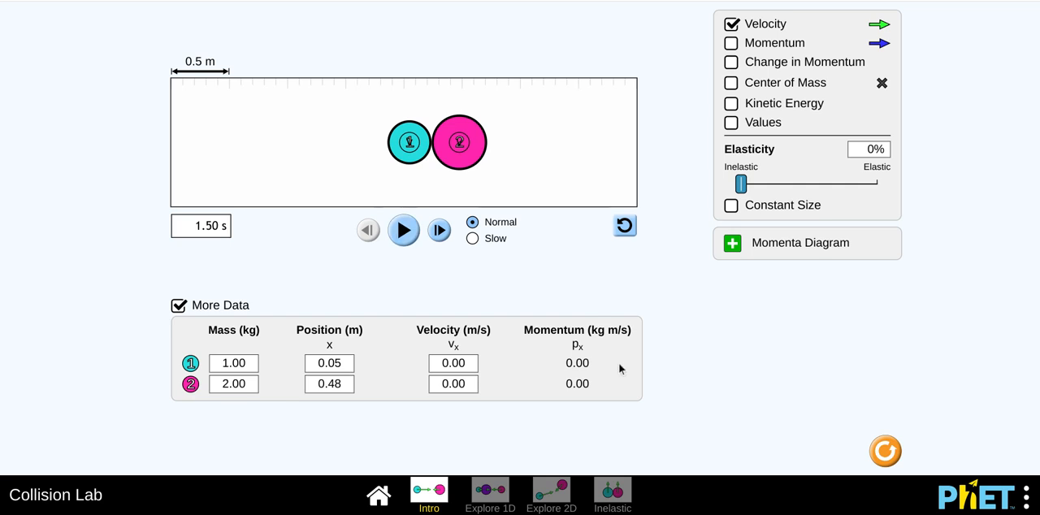
mouse_move(579, 383)
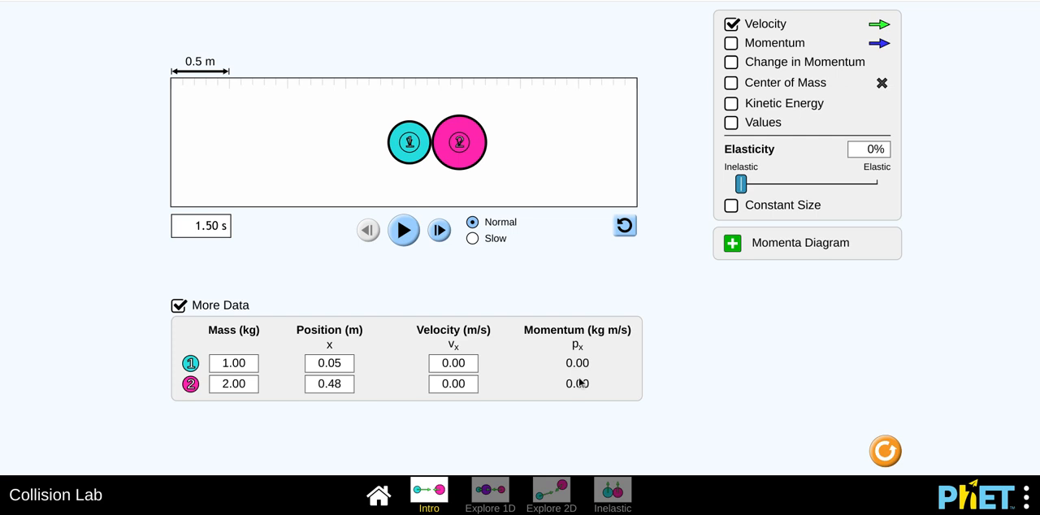
mouse_move(544, 274)
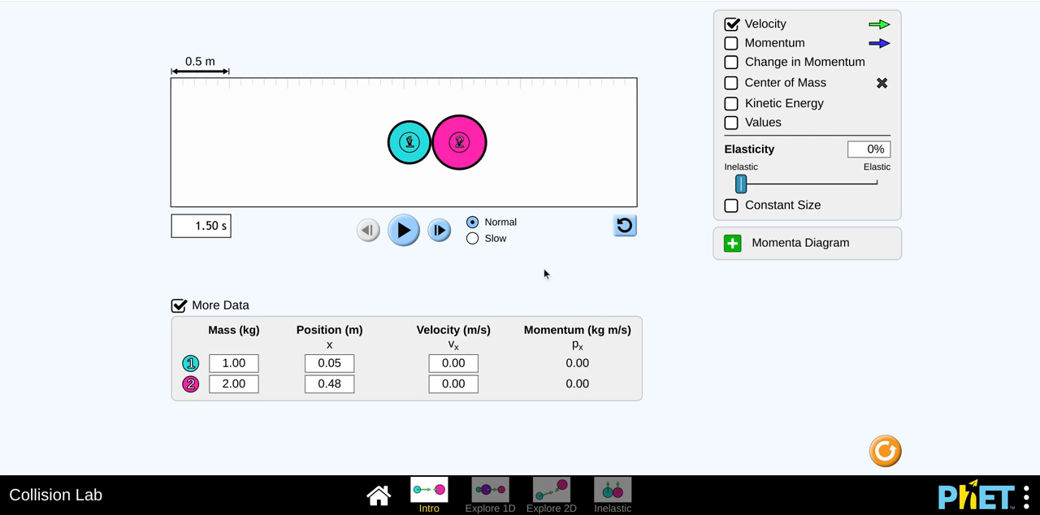